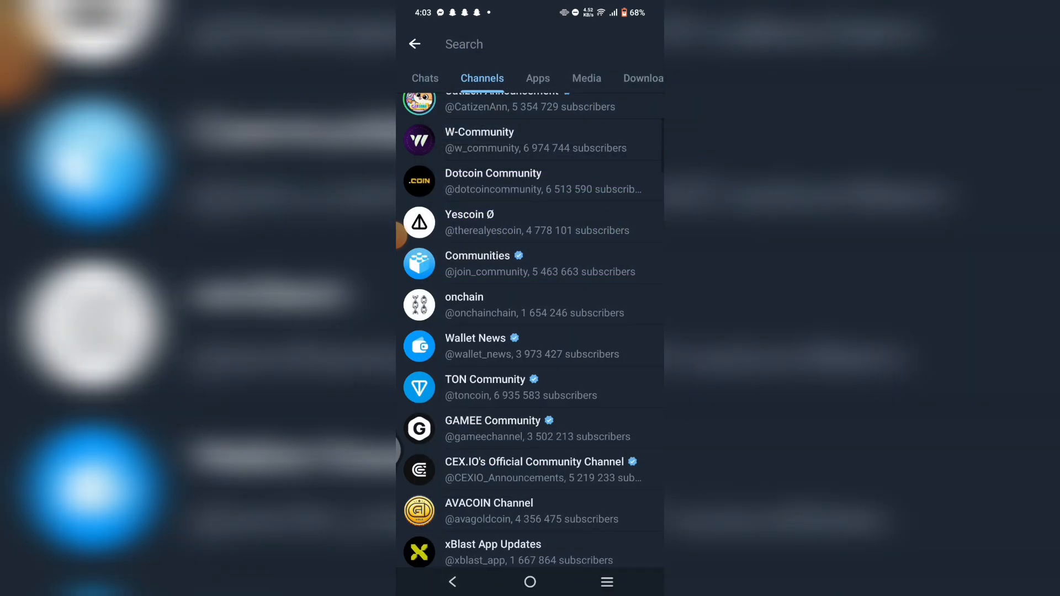
Return to the chat list and start a fresh empty search.
click(414, 45)
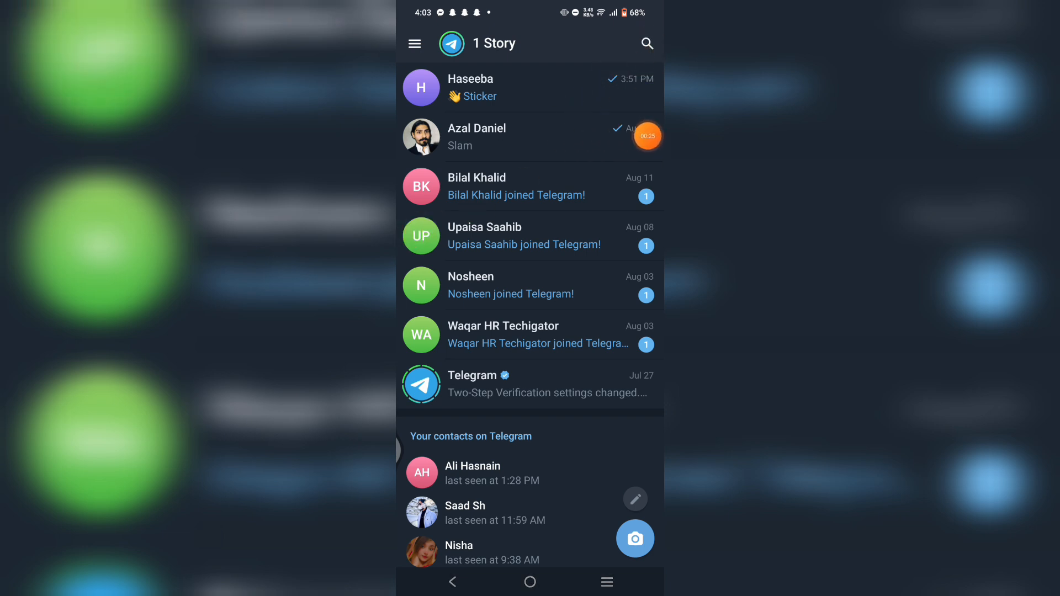
click(647, 43)
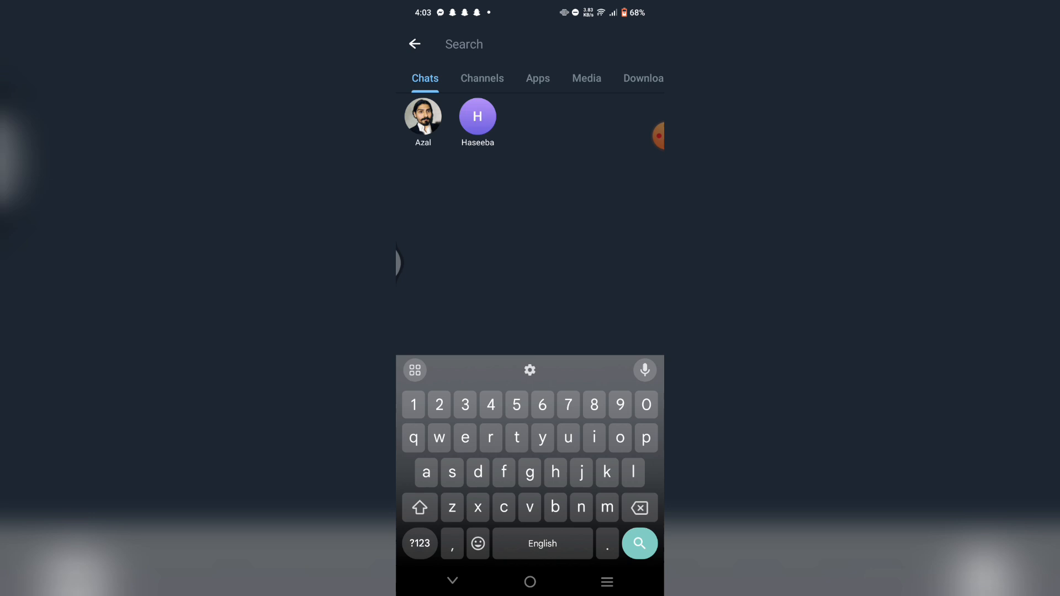
Search for 'aviator' and open the AVIATOR LUCKY JET CASINO 1WIN group.
text(aviator)
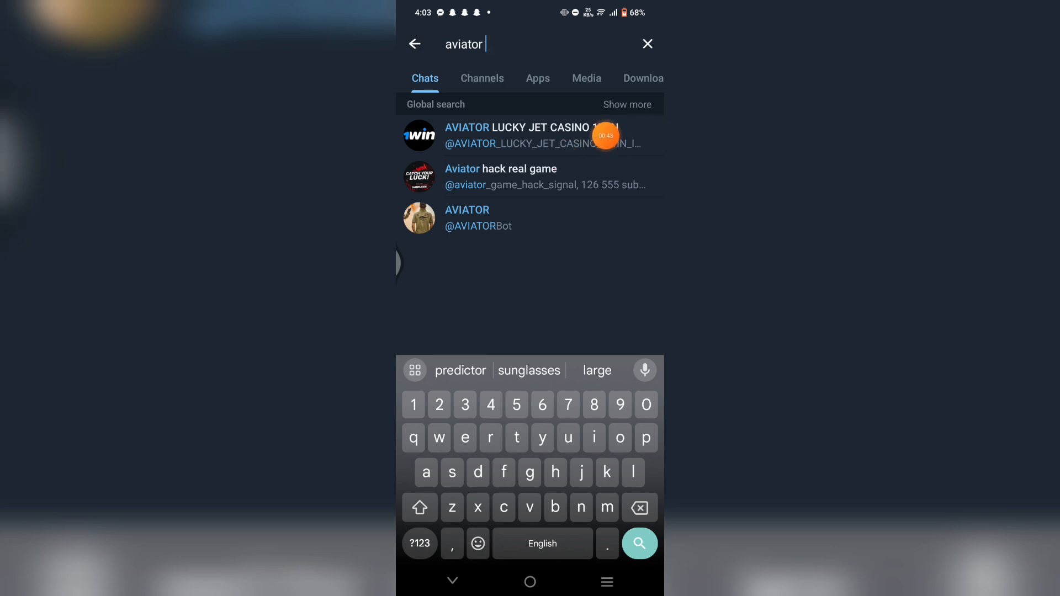
click(528, 135)
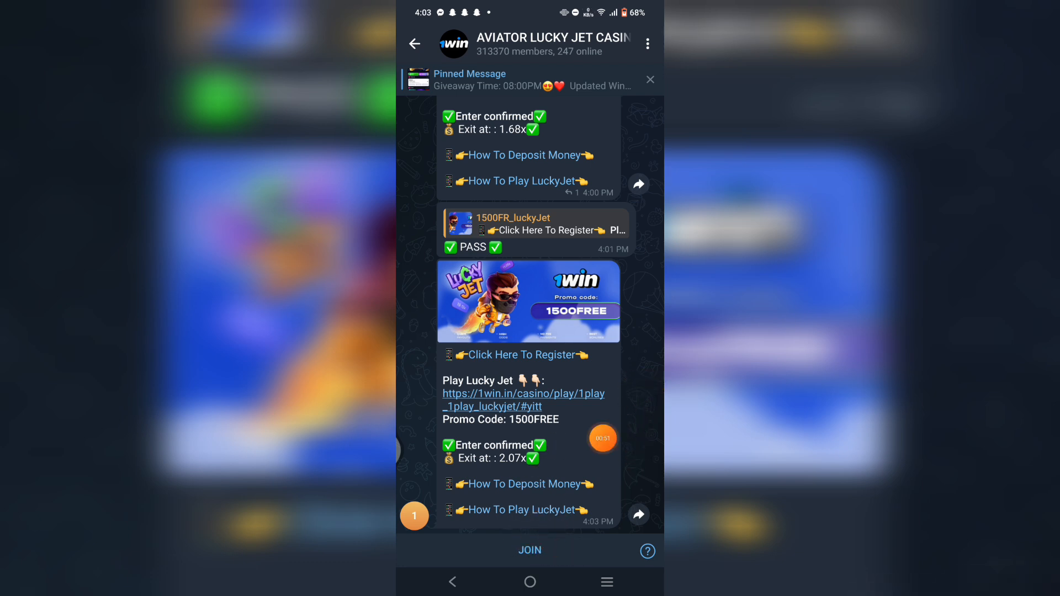
Join the AVIATOR LUCKY JET CASINO group, then leave it via Leave group and confirm.
click(529, 550)
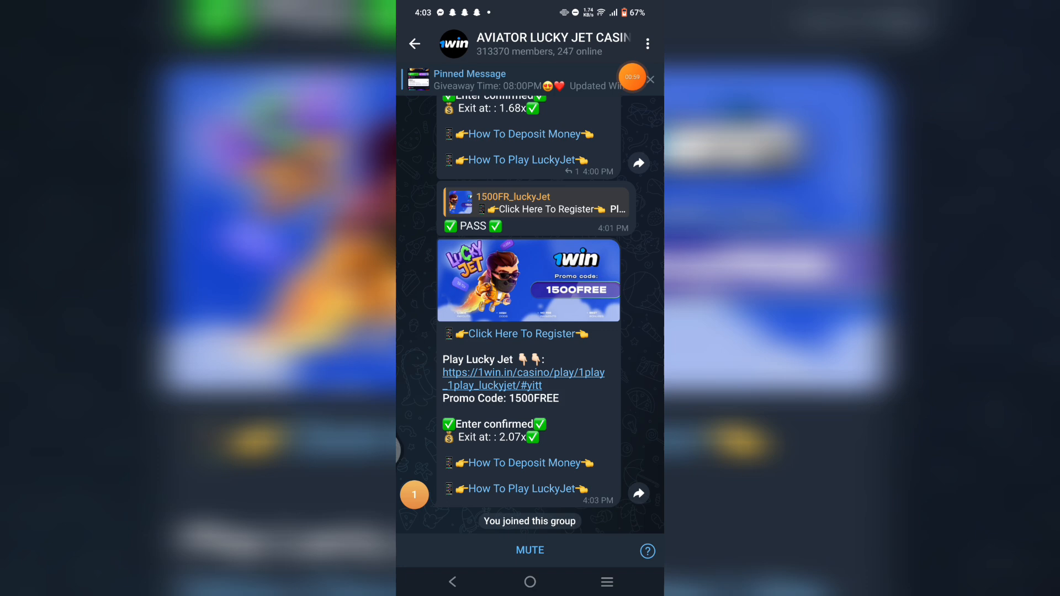
click(647, 43)
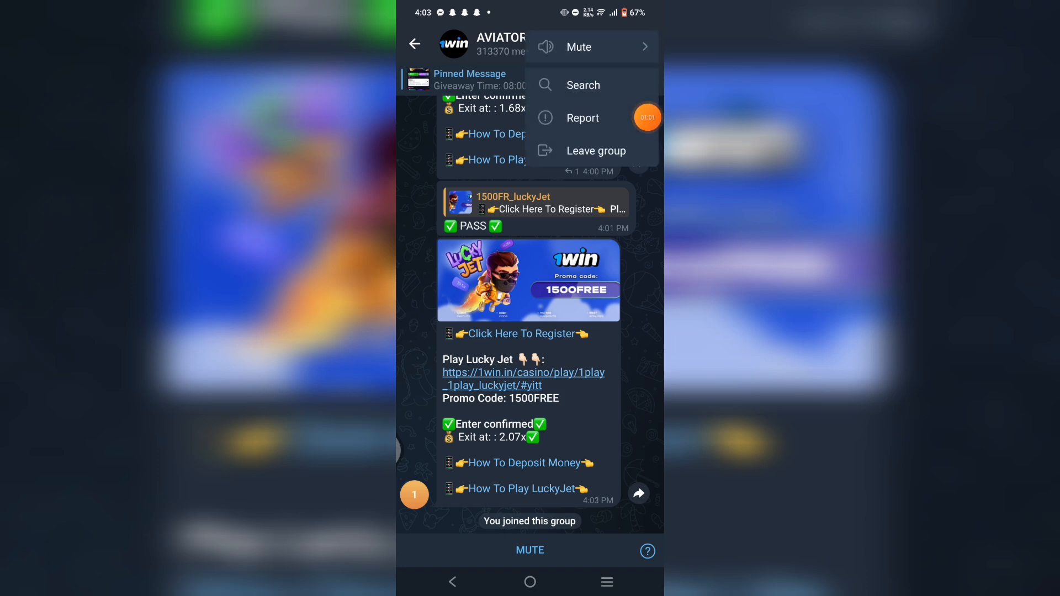
click(597, 150)
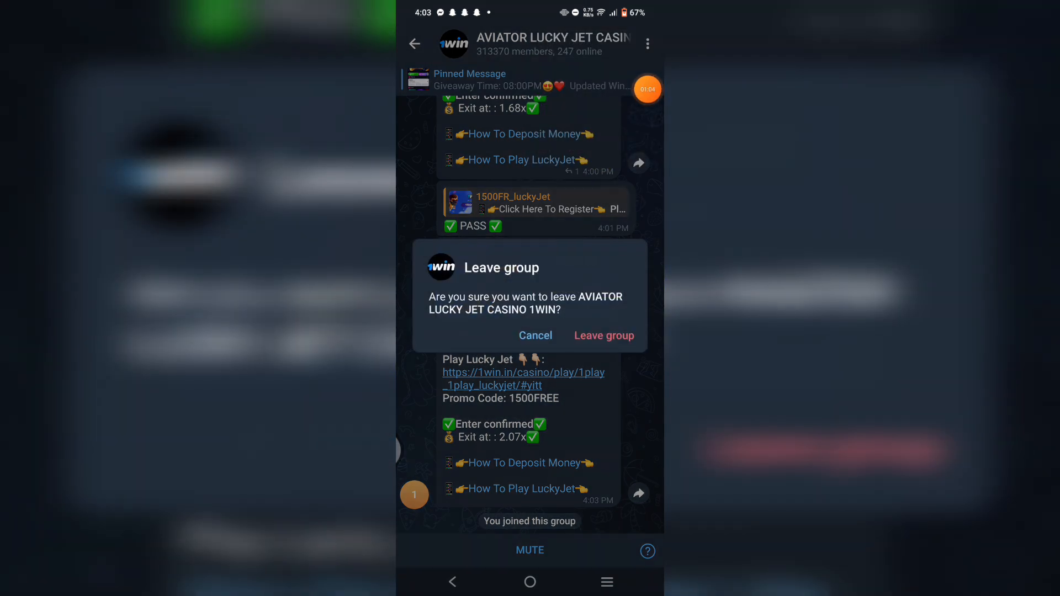
click(603, 336)
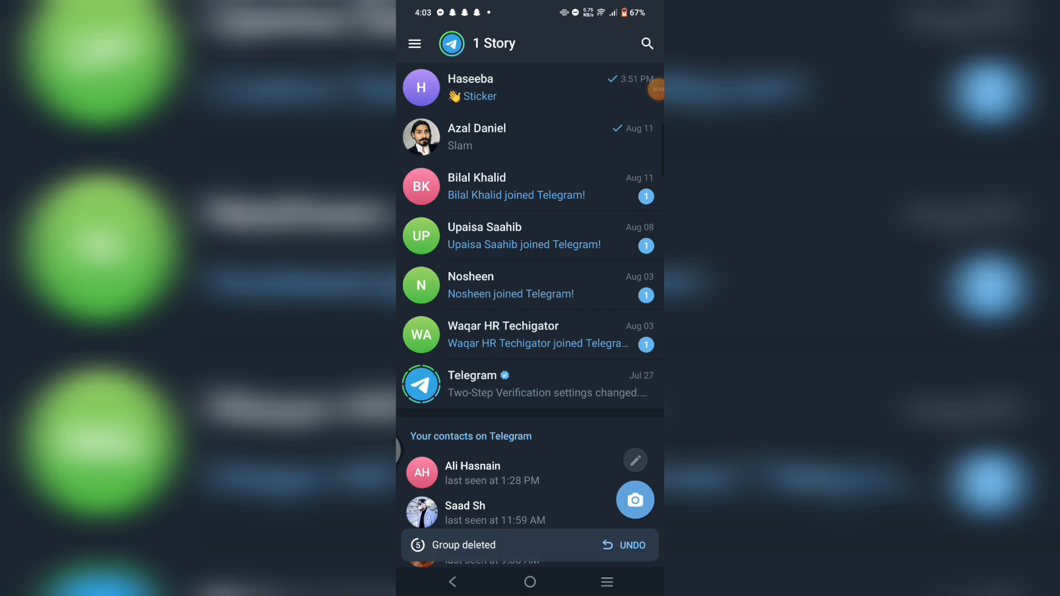
Go through the main menu to Settings and into Privacy and Security.
scroll(down, 3)
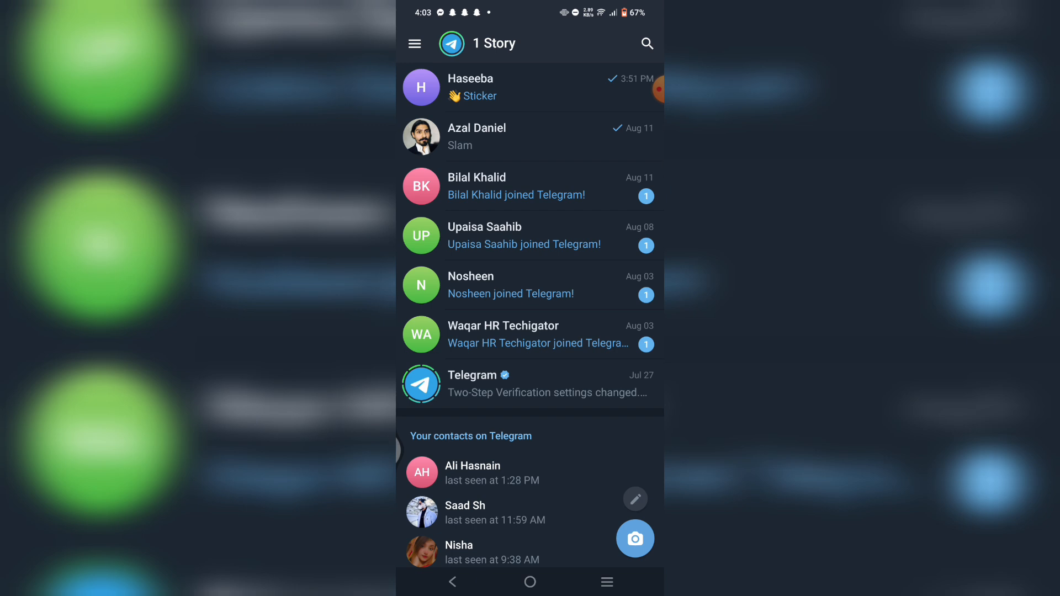
click(414, 43)
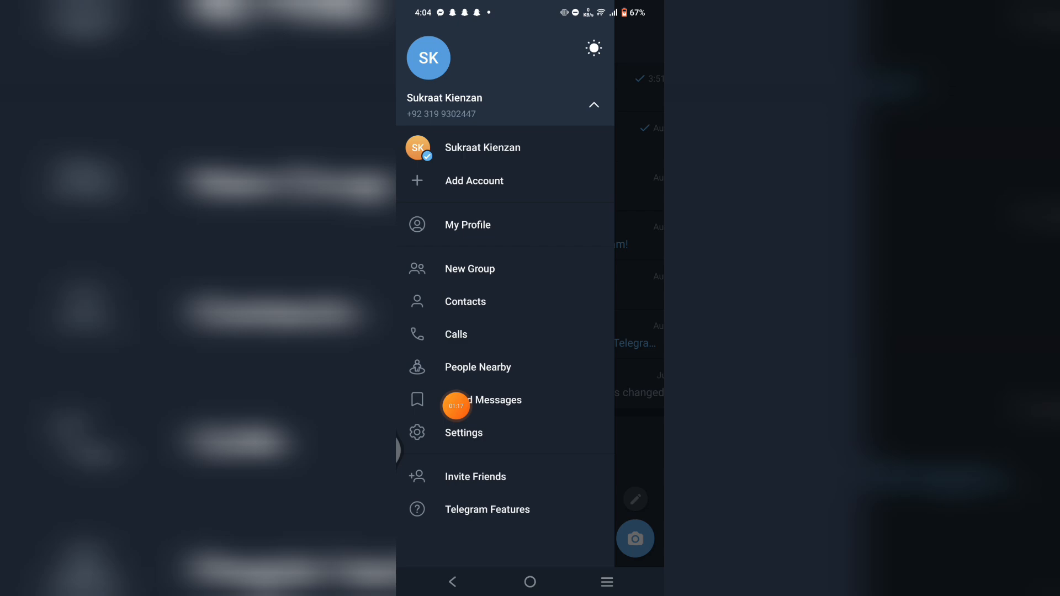
click(468, 224)
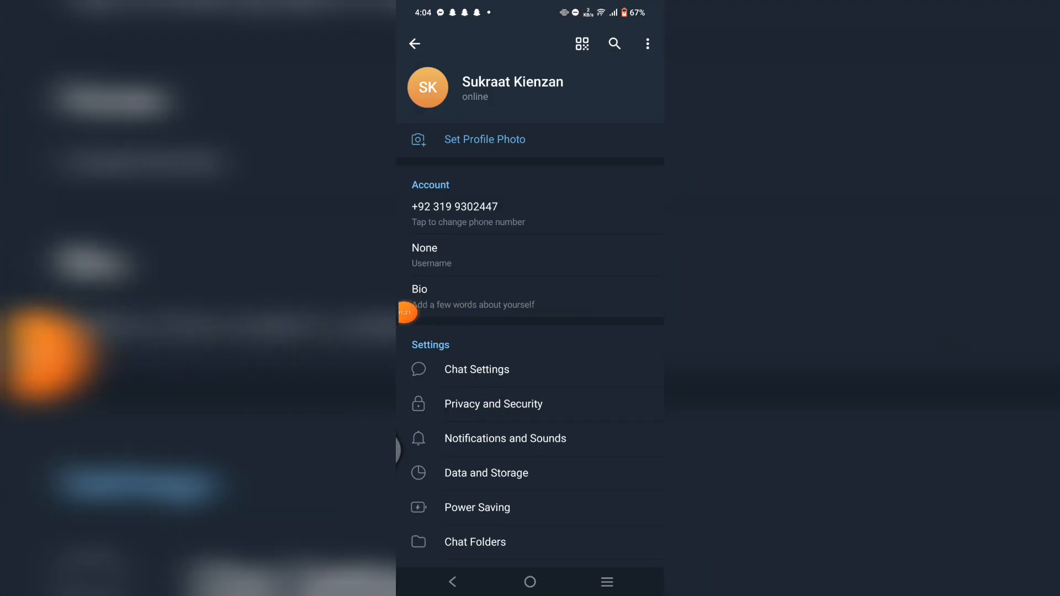
click(492, 404)
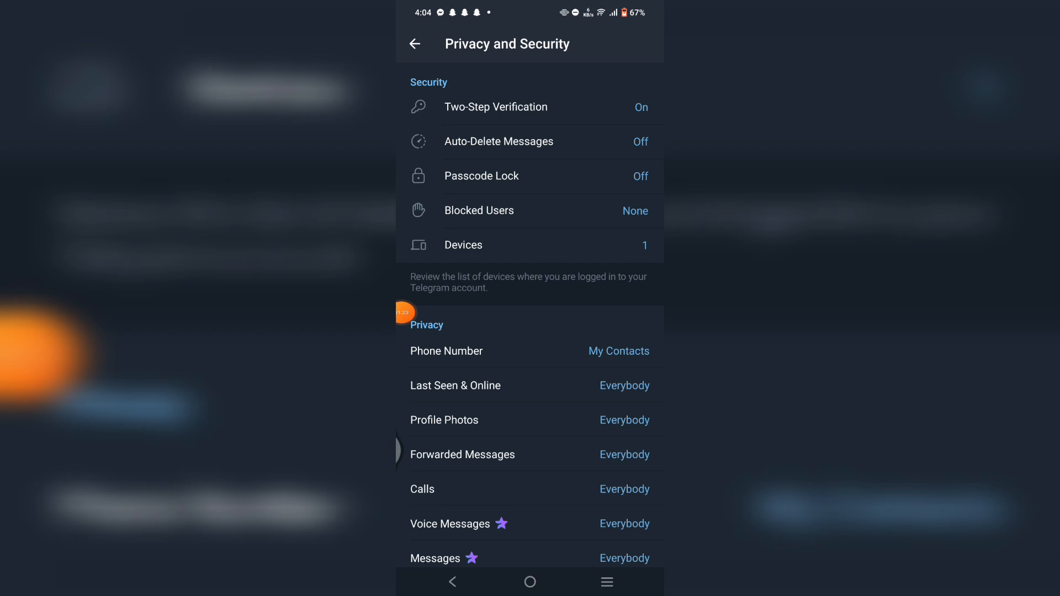
scroll(down, 3)
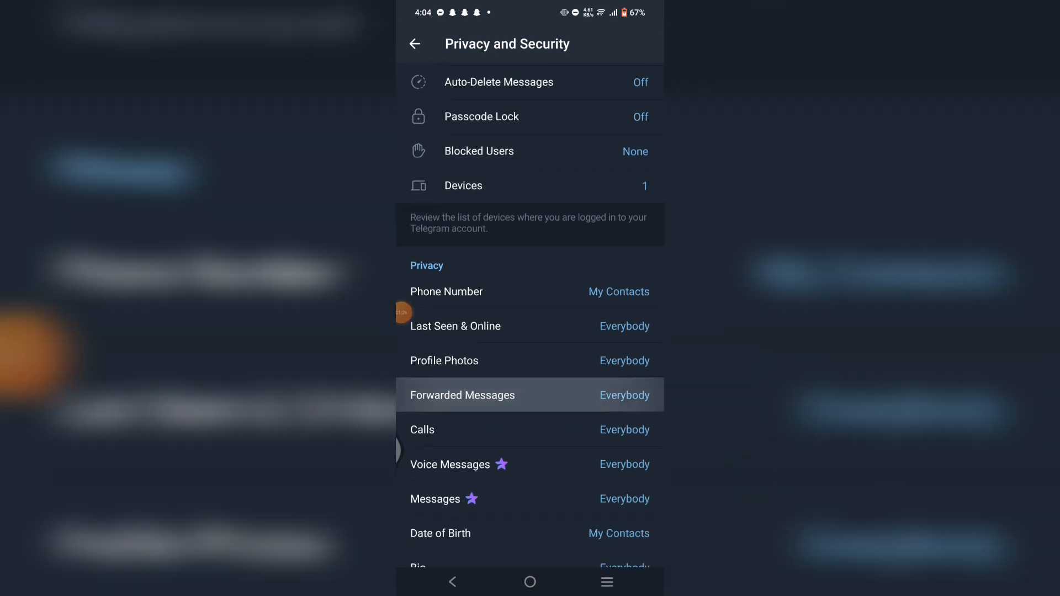
scroll(down, 3)
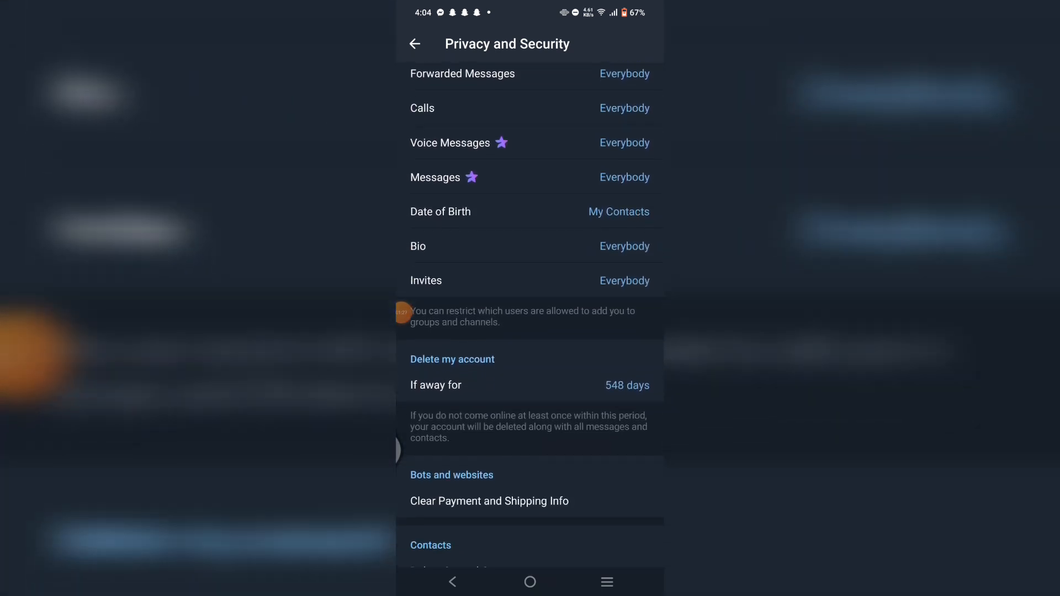
scroll(down, 3)
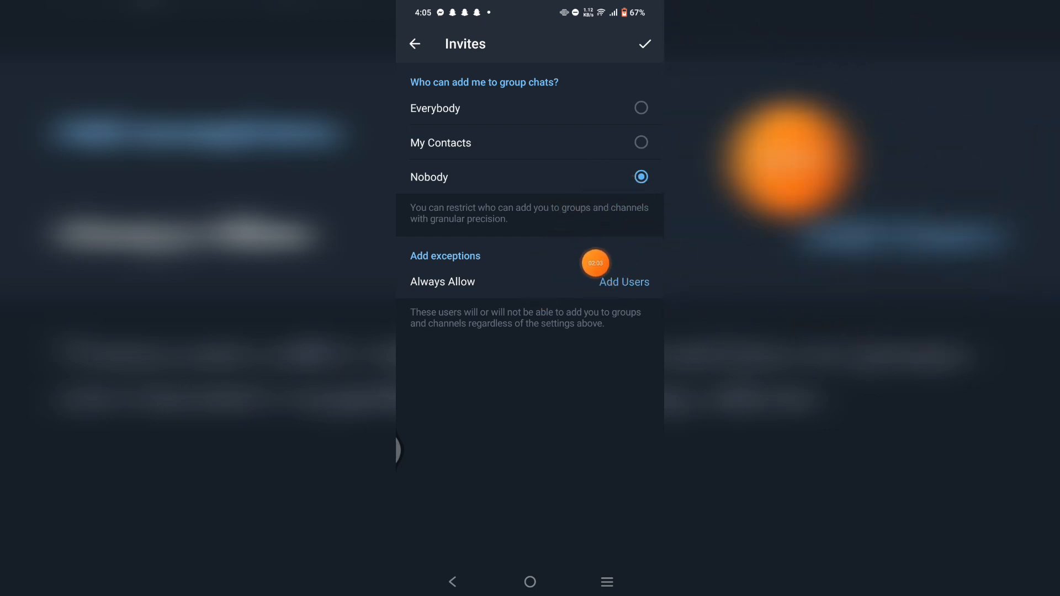
click(435, 108)
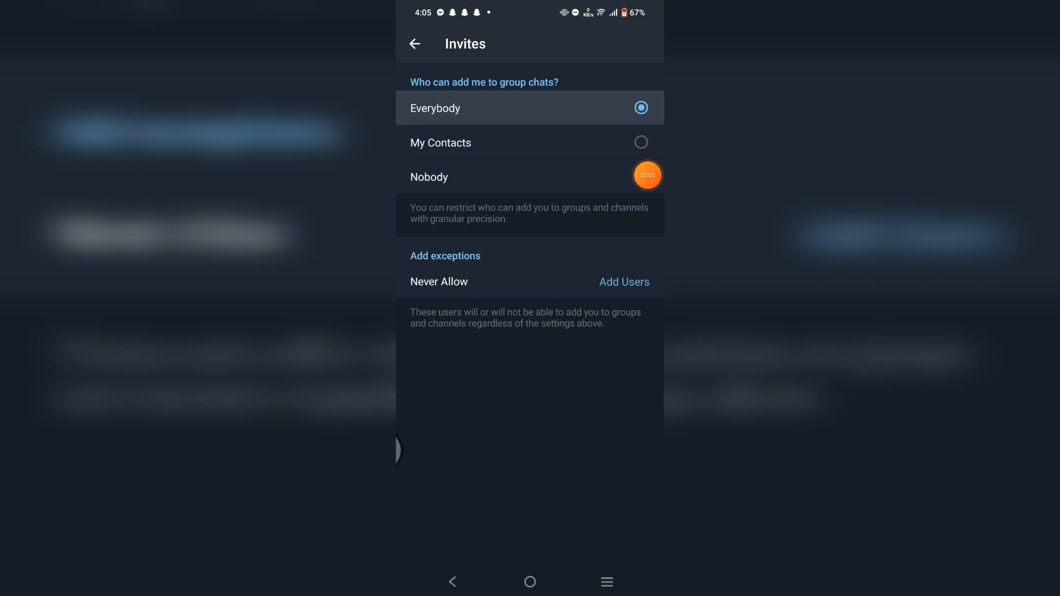
click(414, 43)
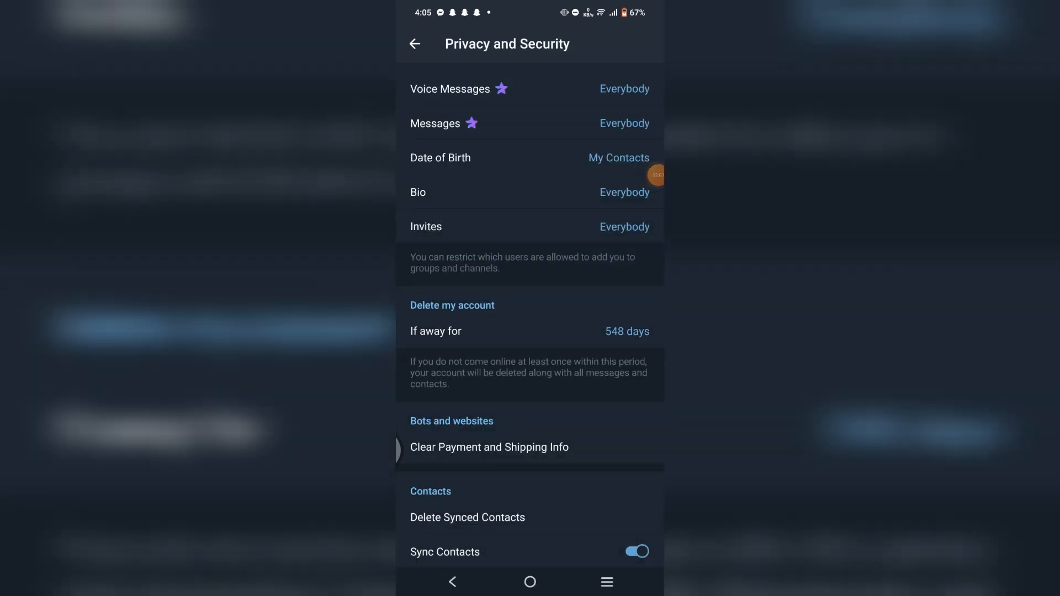